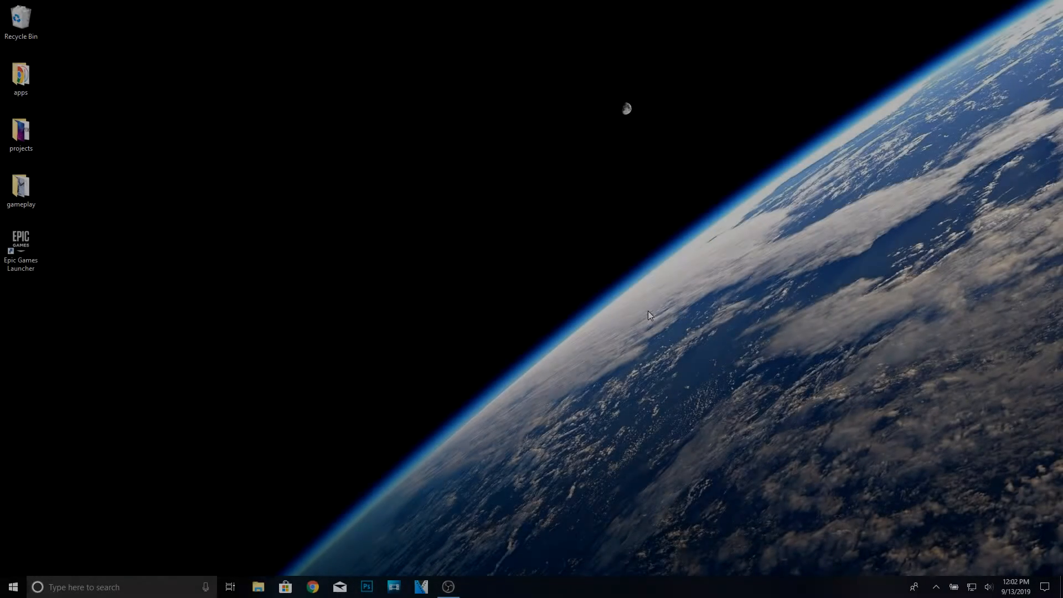
mouse_move(329, 428)
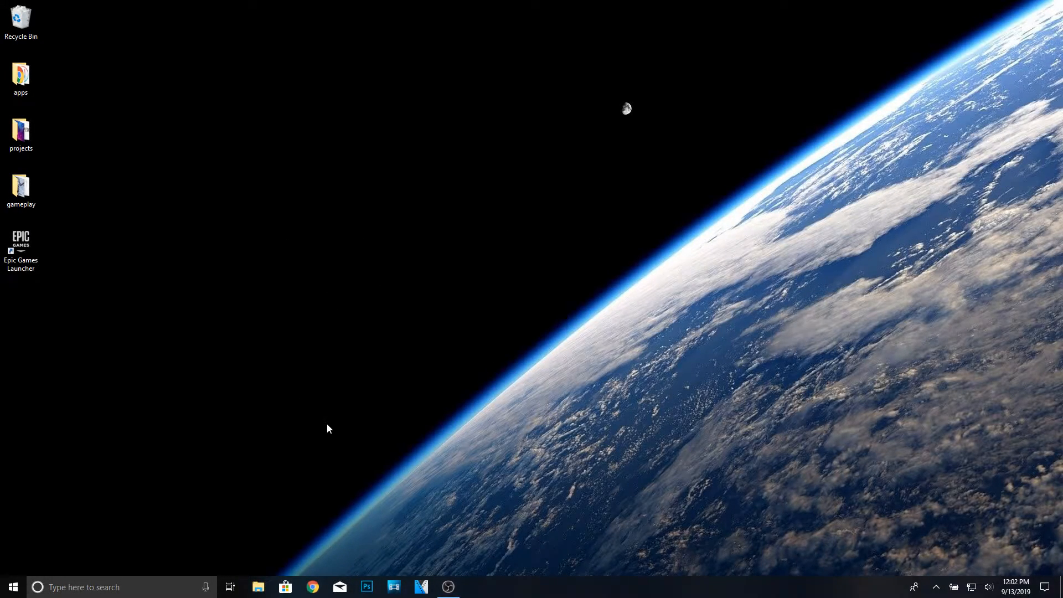
mouse_move(438, 529)
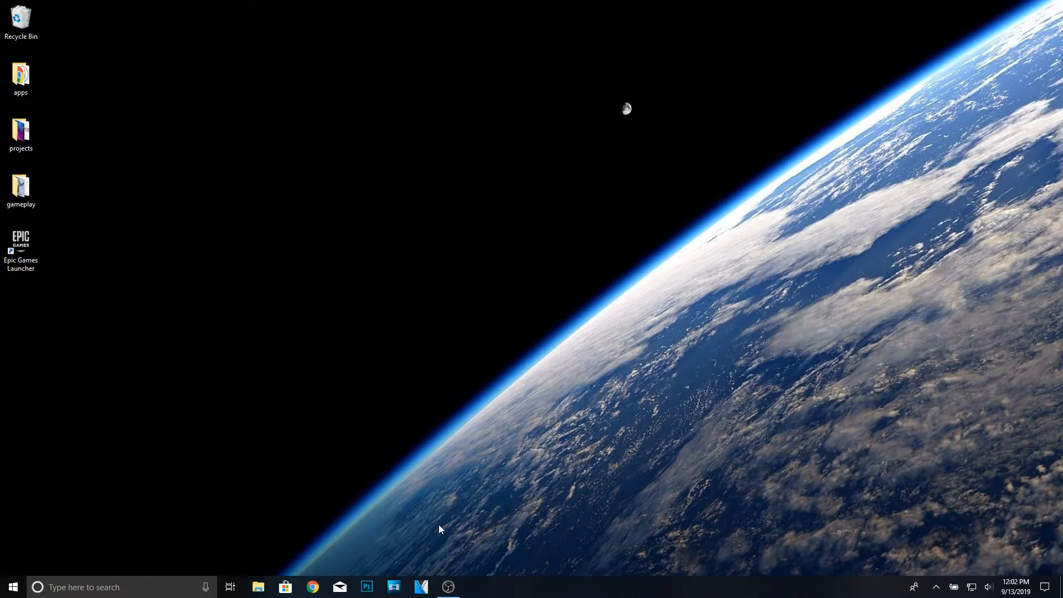
mouse_move(567, 453)
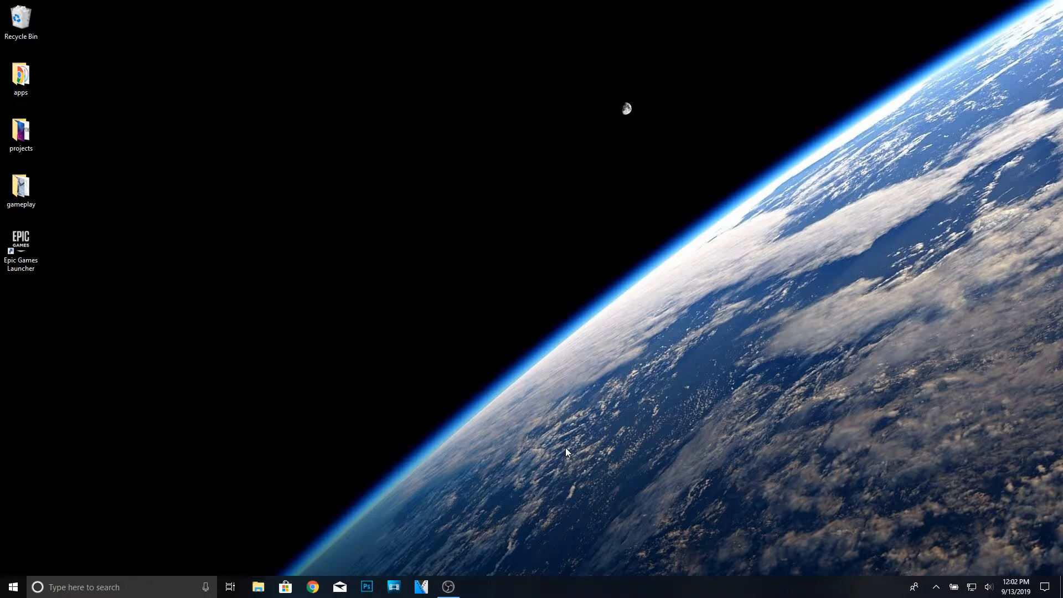
mouse_move(571, 443)
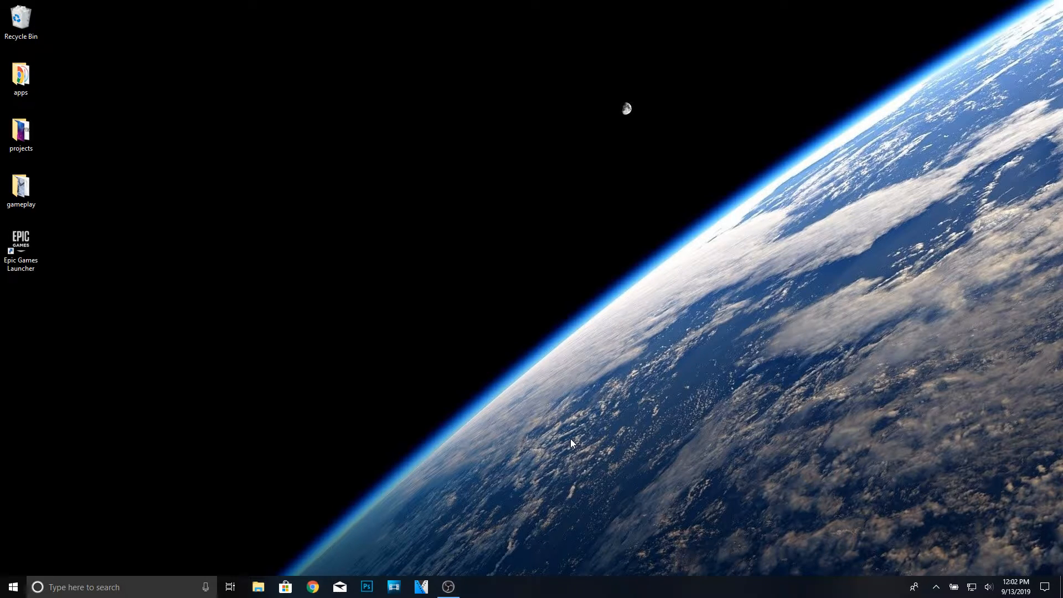
mouse_move(458, 333)
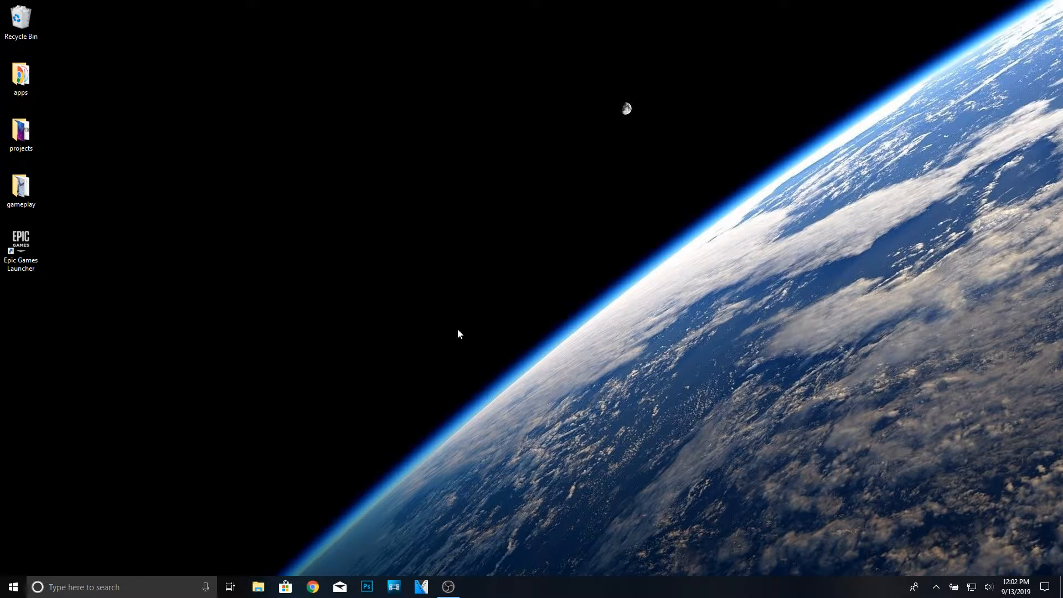
mouse_move(457, 377)
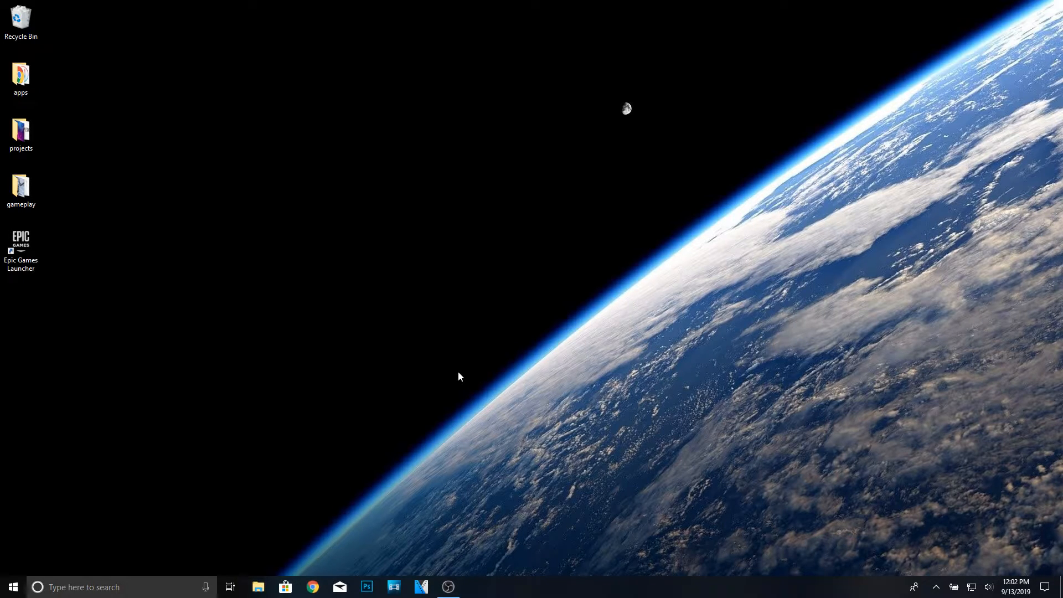
mouse_move(419, 359)
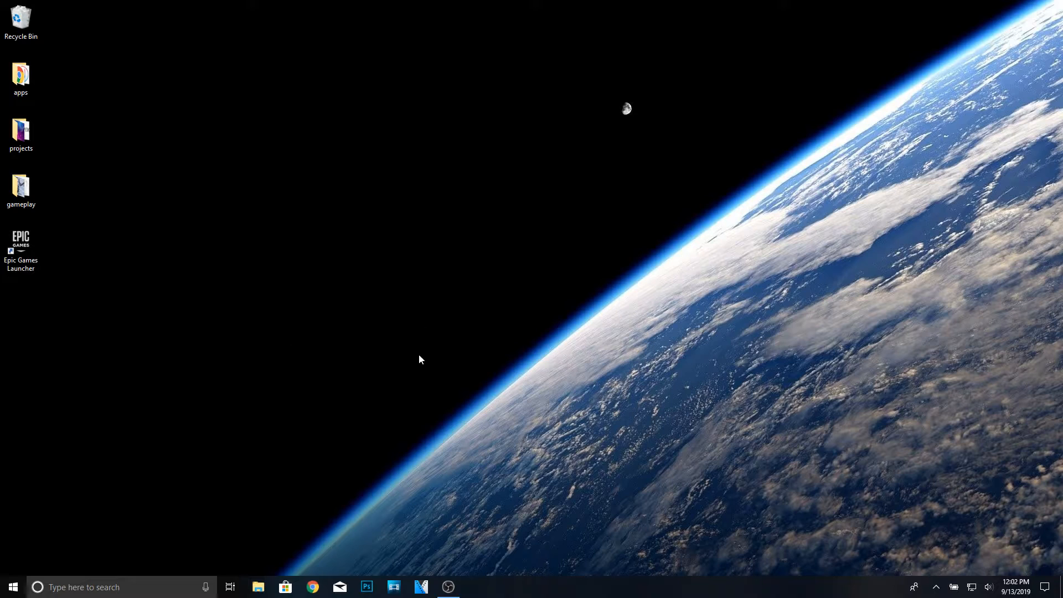
mouse_move(3, 505)
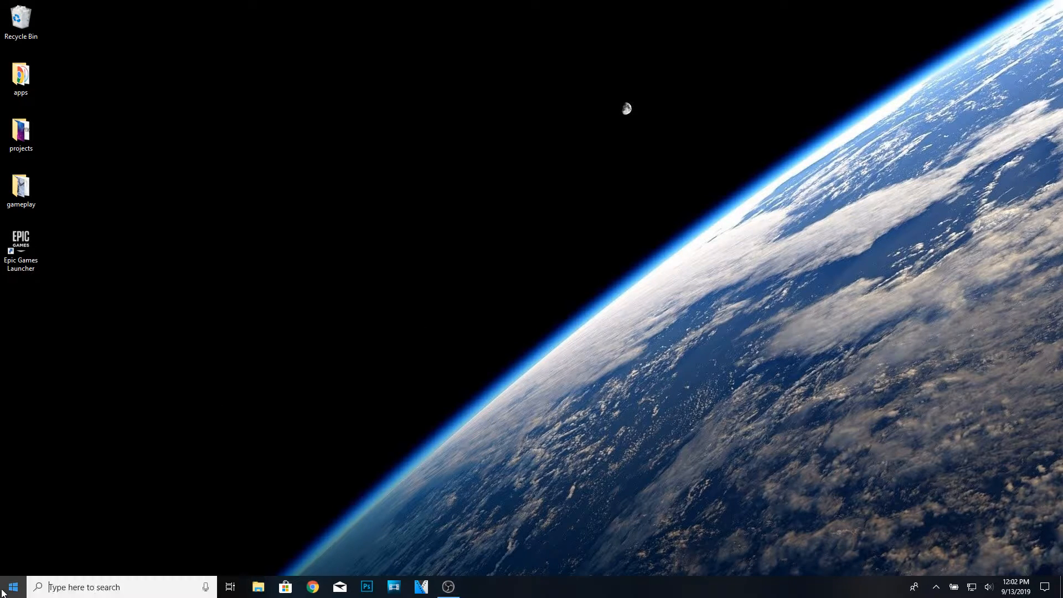
- Reach Apps & features via Start and Settings and locate Epic Games Launcher in the list
left_click(11, 586)
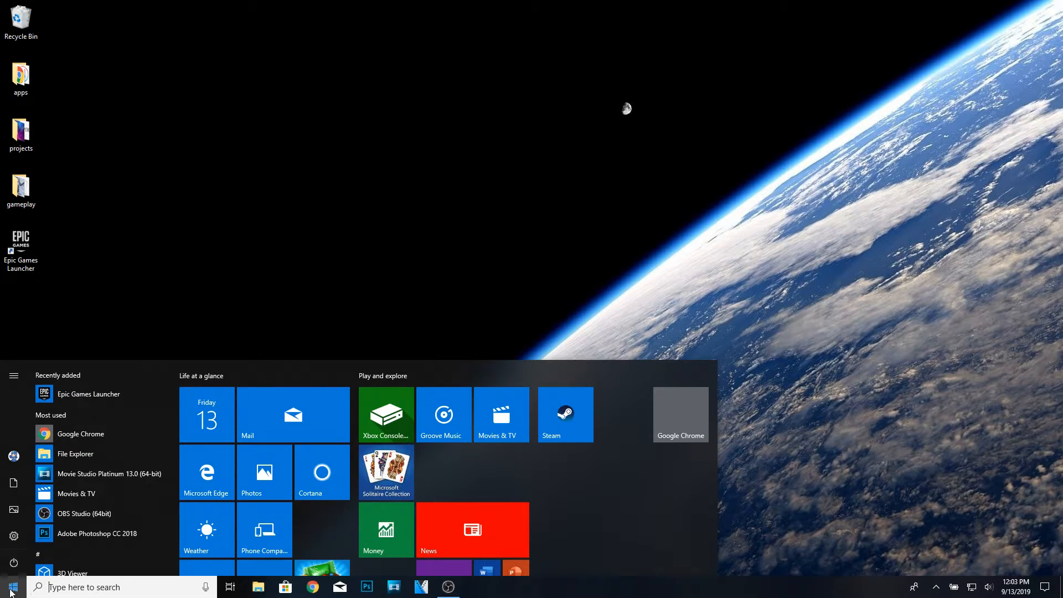
left_click(10, 587)
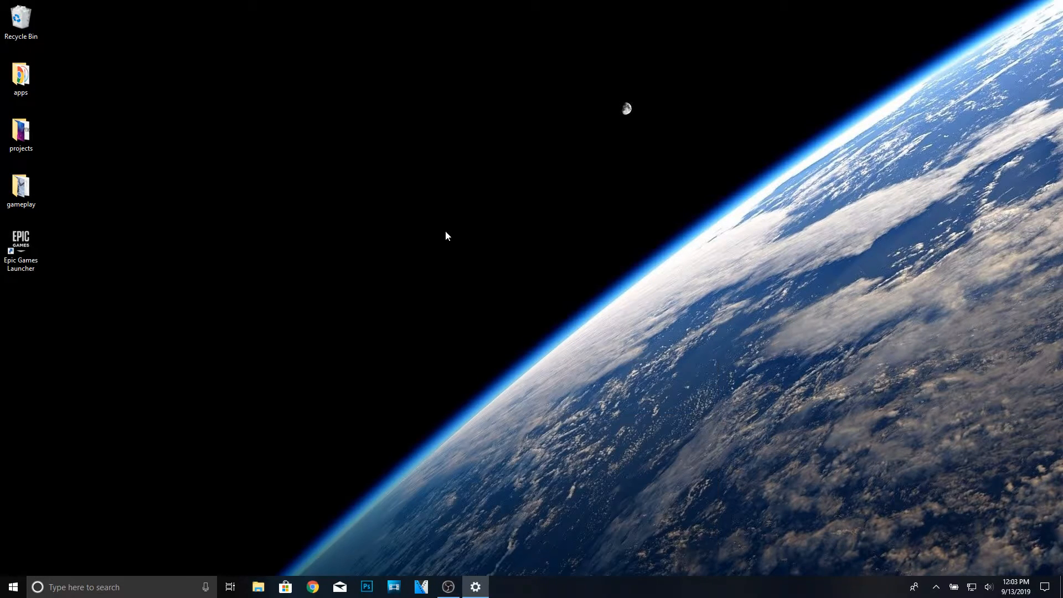
left_click(475, 587)
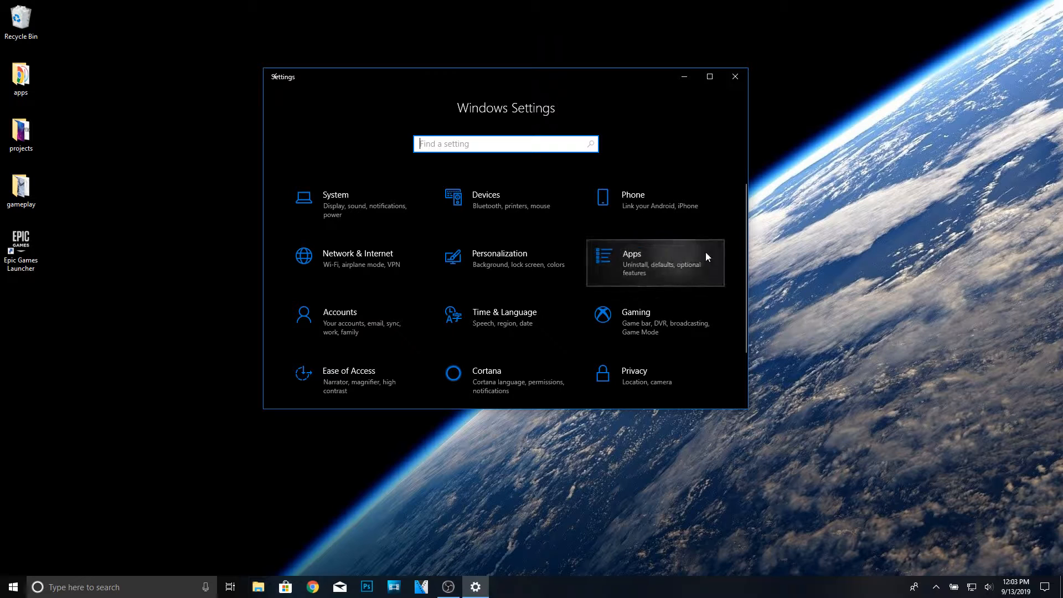
left_click(653, 262)
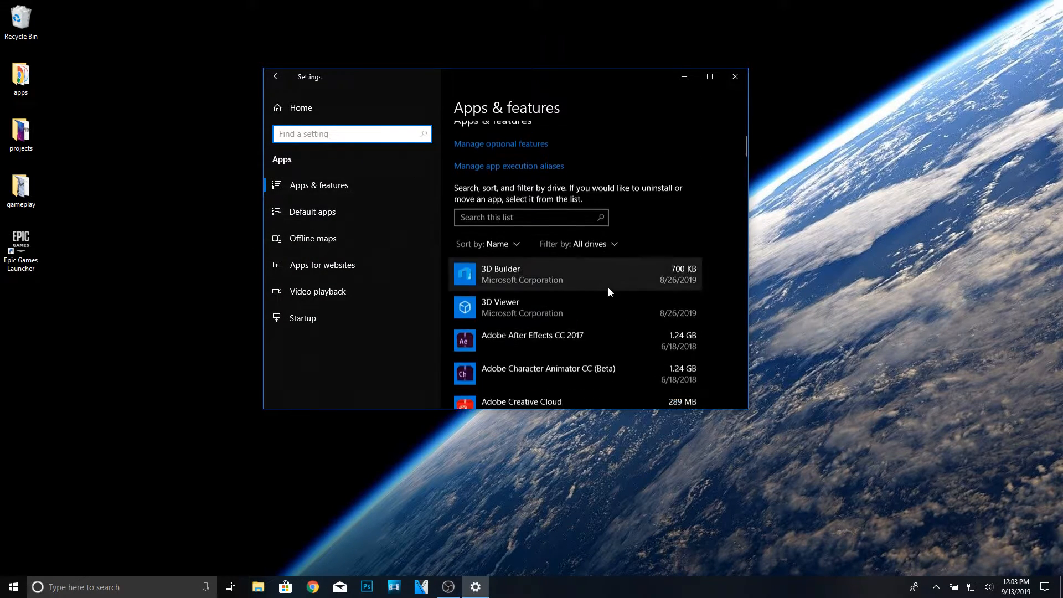
scroll("down", 3)
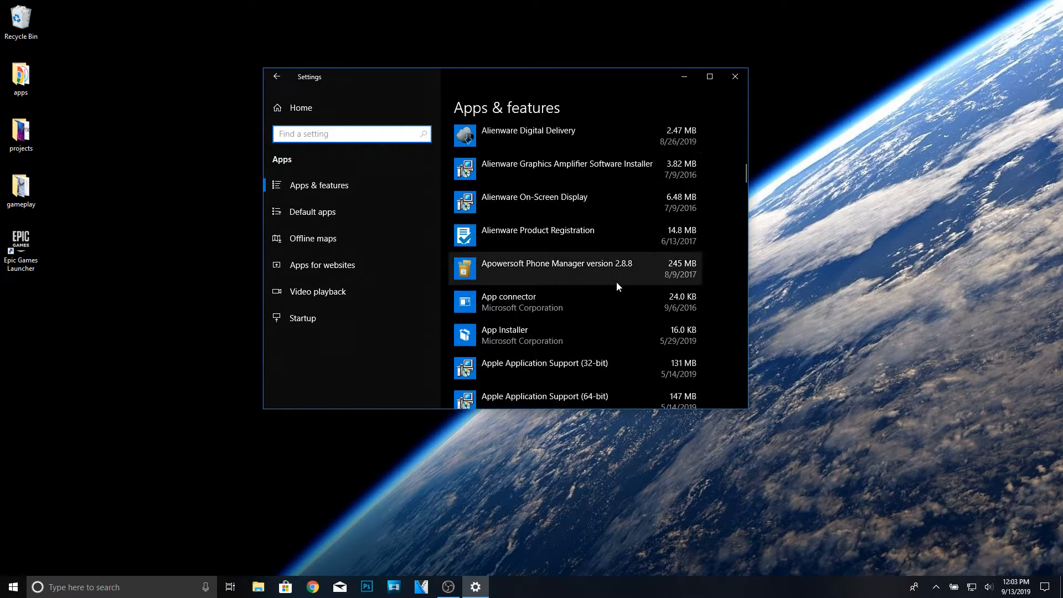
scroll("down", 3)
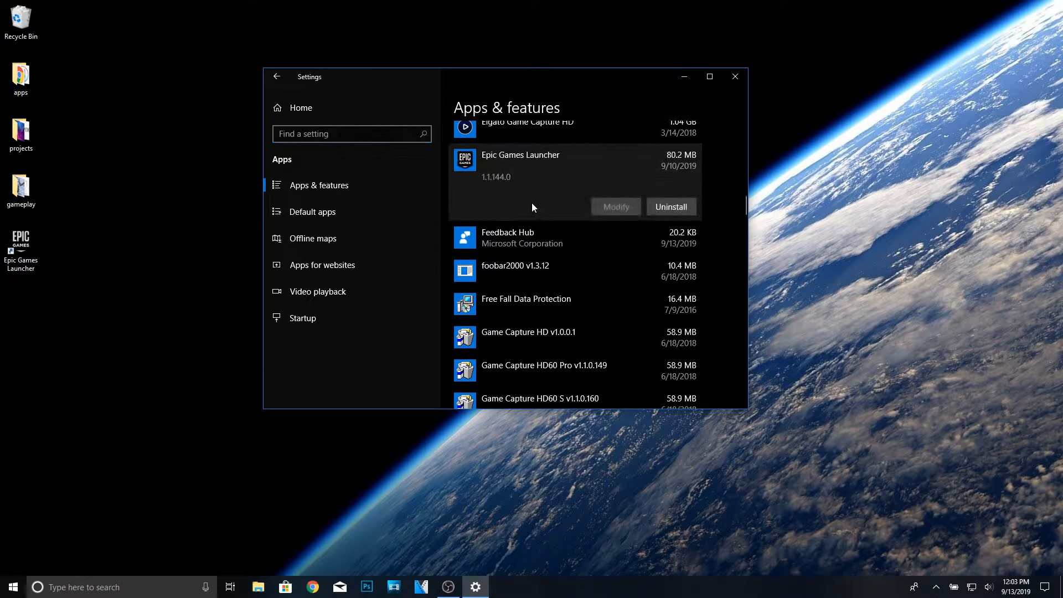
- Attempt to uninstall Epic Games Launcher, ignore the 'currently running' warning, then cancel
left_click(671, 206)
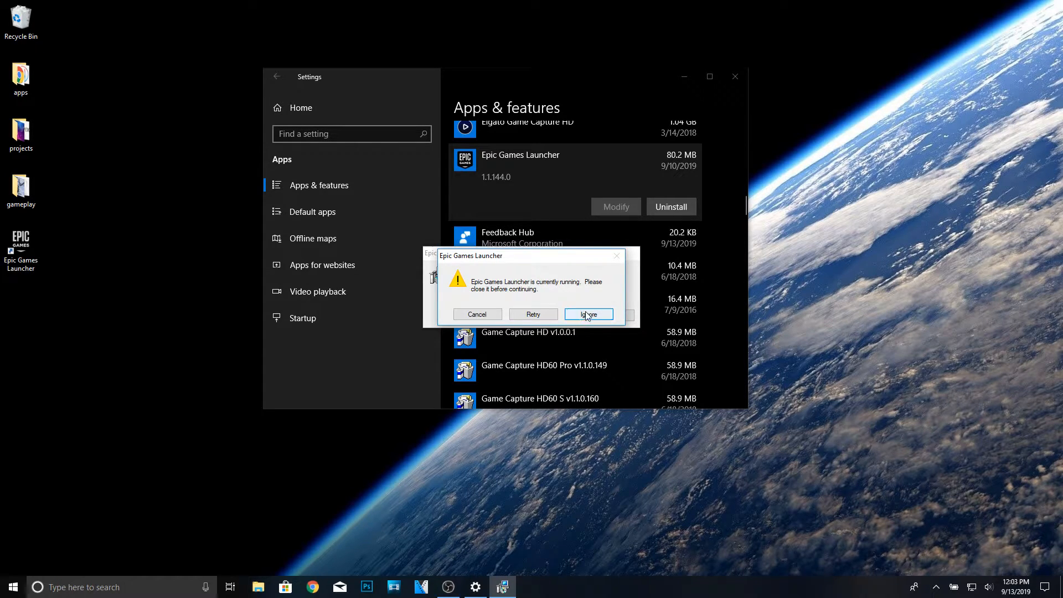
left_click(588, 313)
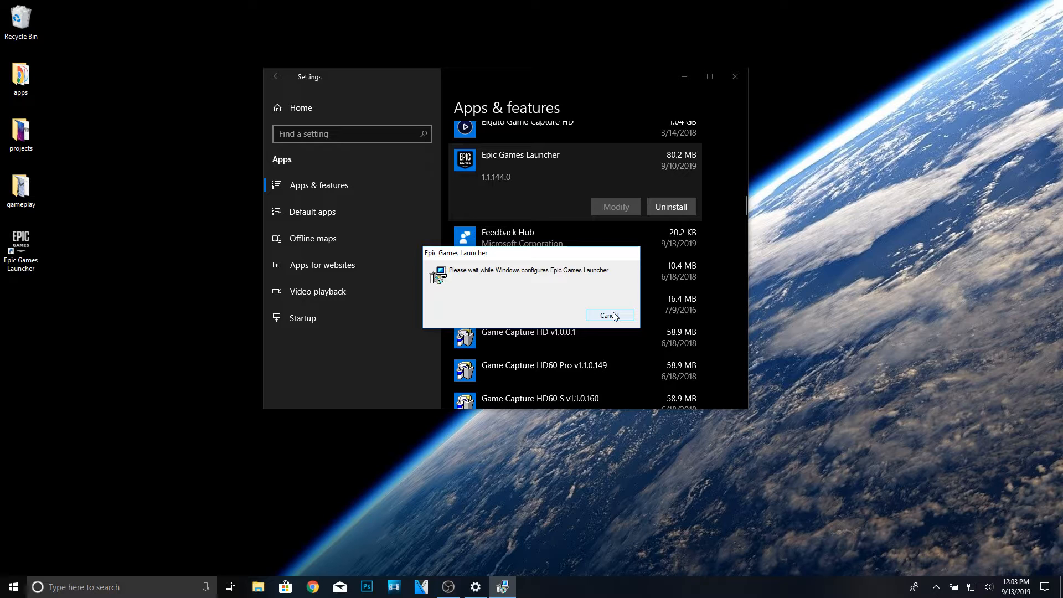
left_click(609, 315)
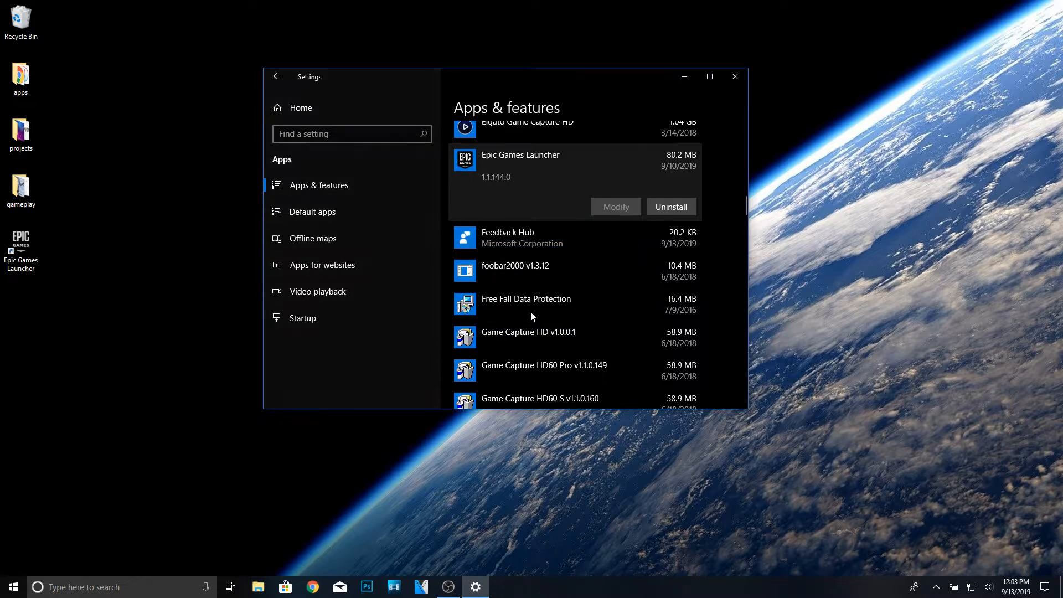
mouse_move(452, 177)
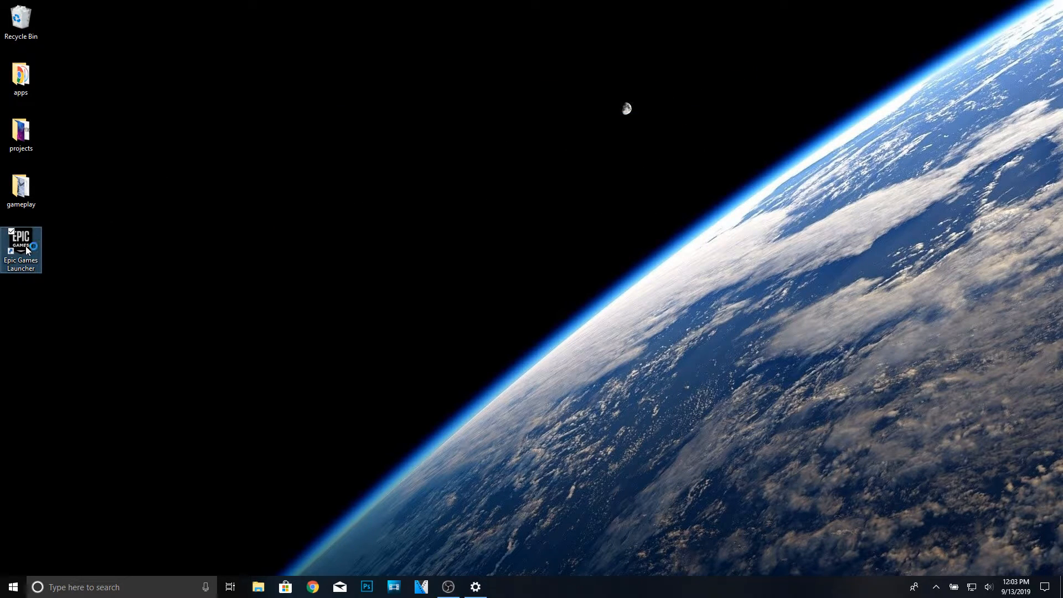
- Turn off 'Run When My Computer Starts' in the launcher's settings and close its window
double_click(21, 249)
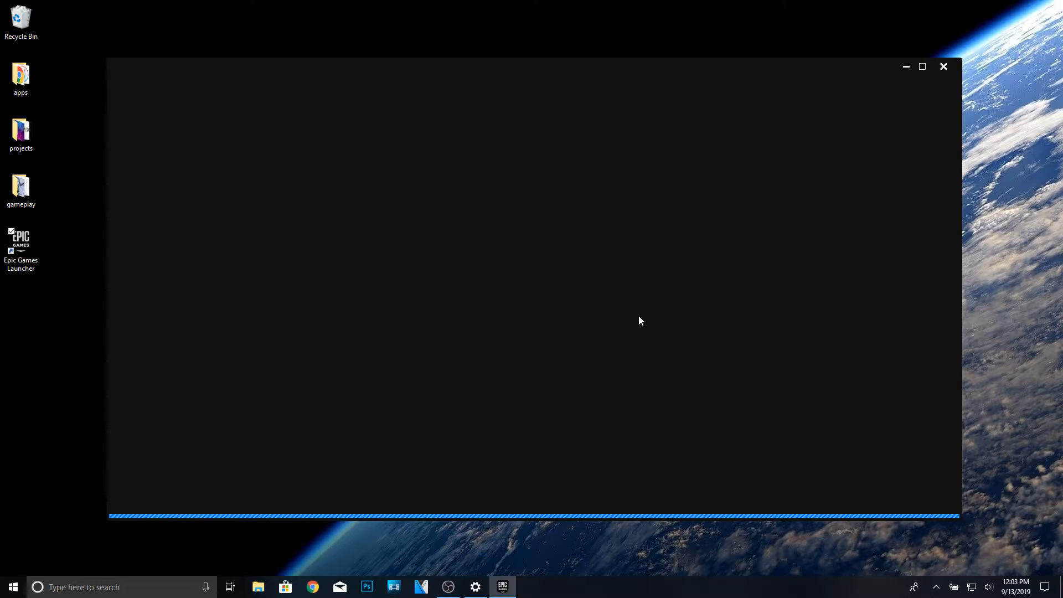
mouse_move(598, 313)
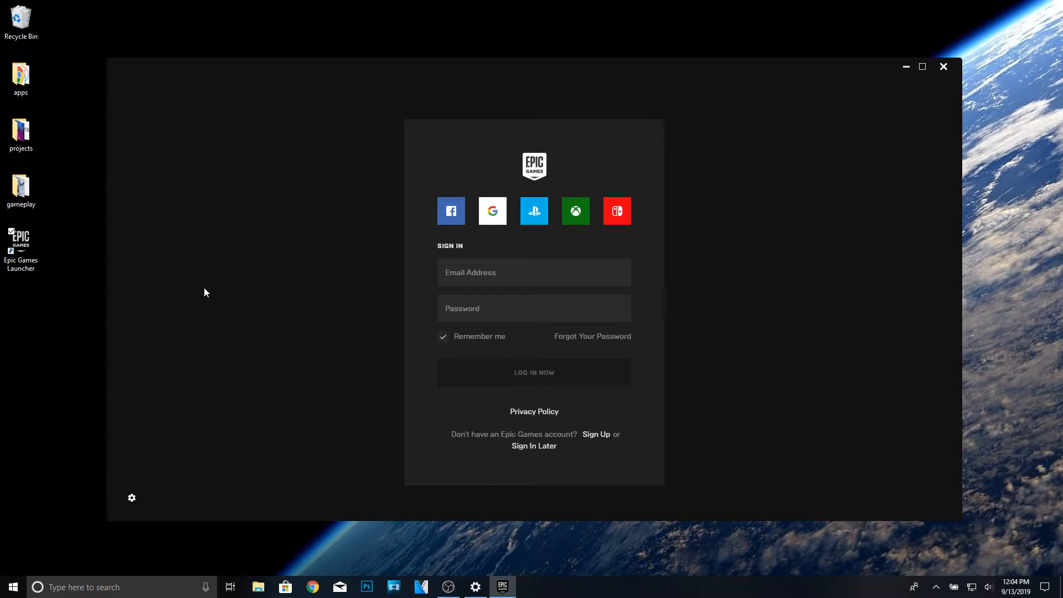
left_click(132, 497)
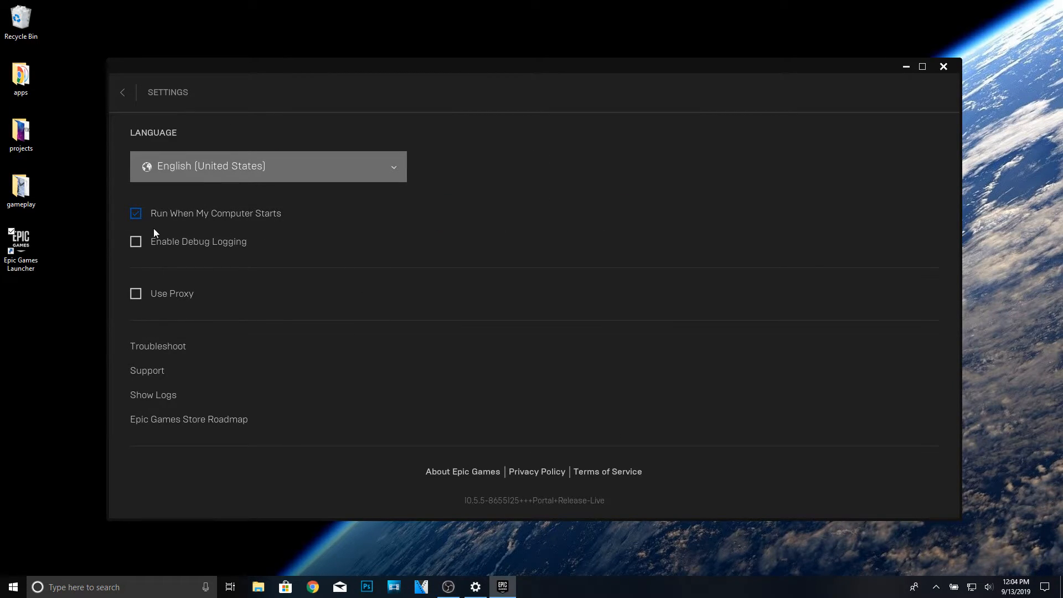
left_click(135, 212)
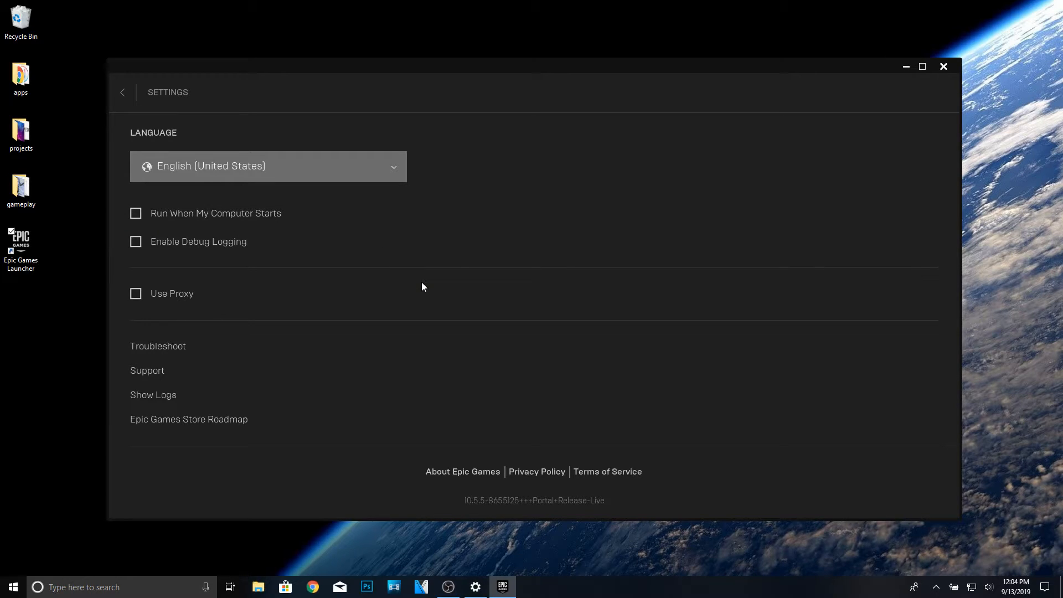
left_click(122, 92)
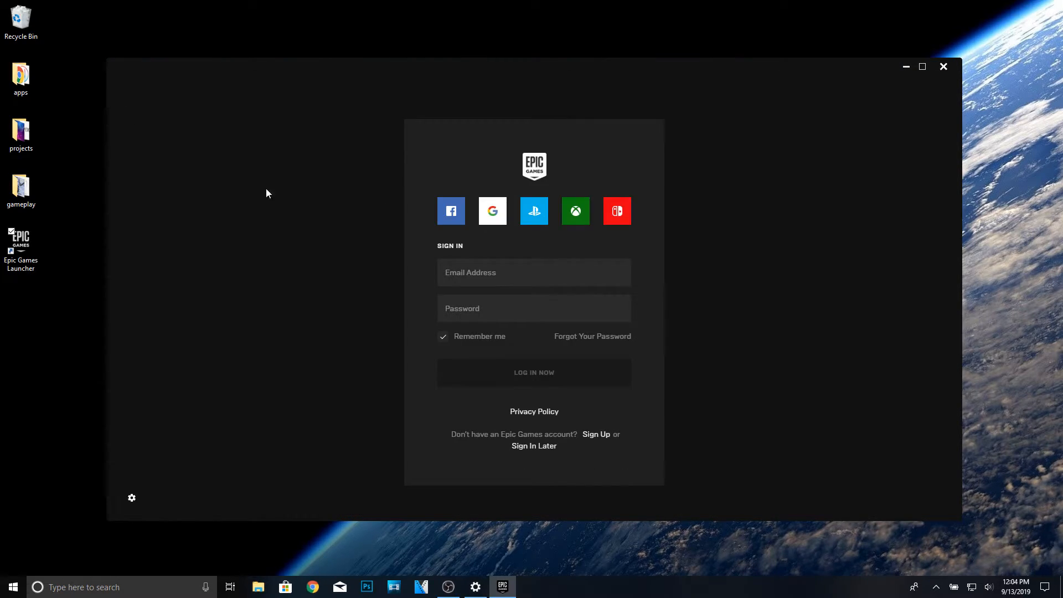
left_click(942, 66)
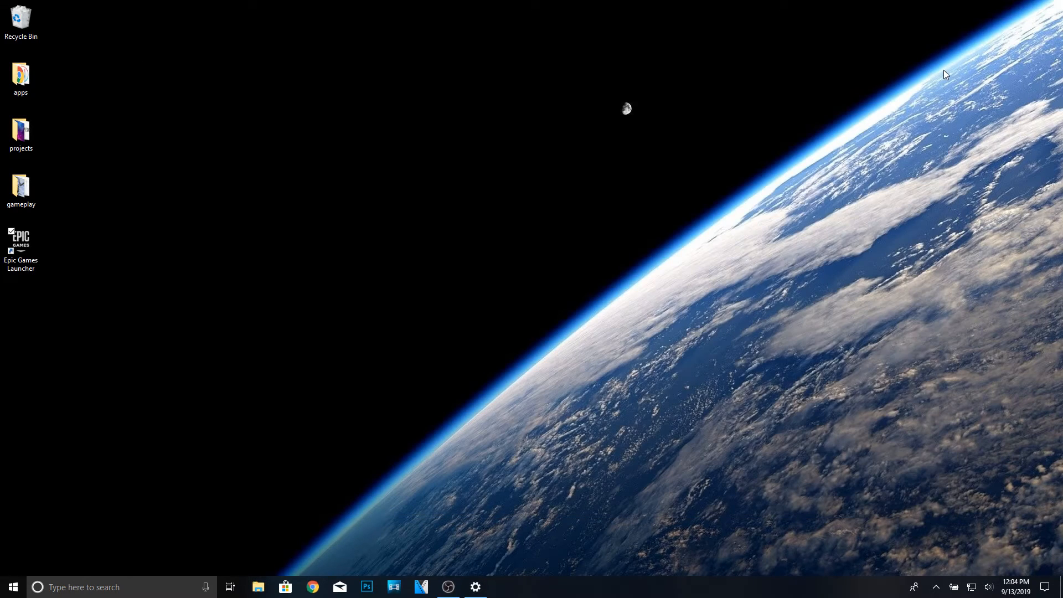
- Restore Settings and uninstall Epic Games Launcher from Apps & features
left_click(475, 587)
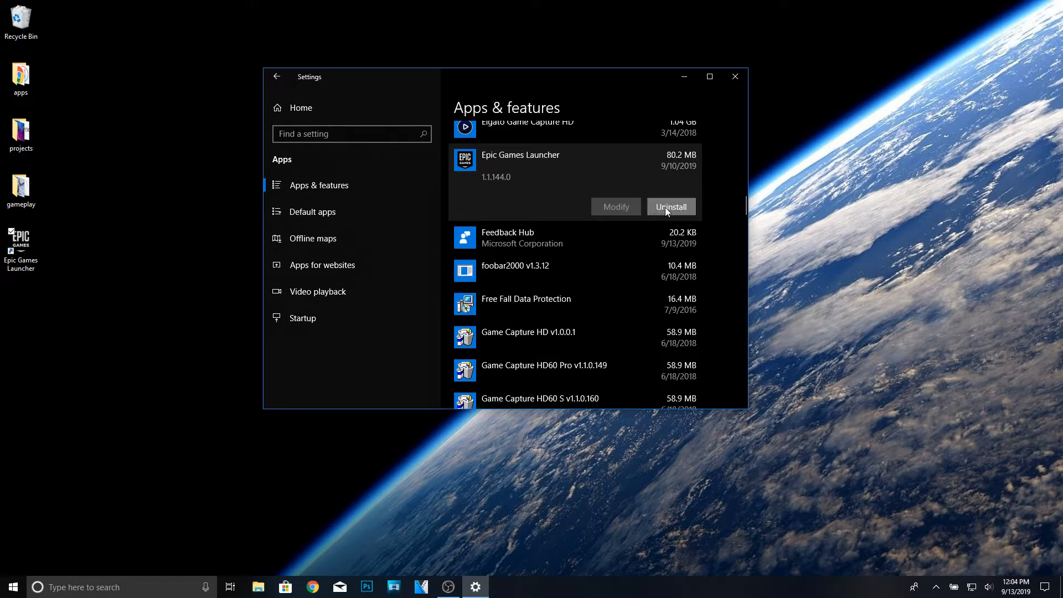
left_click(670, 206)
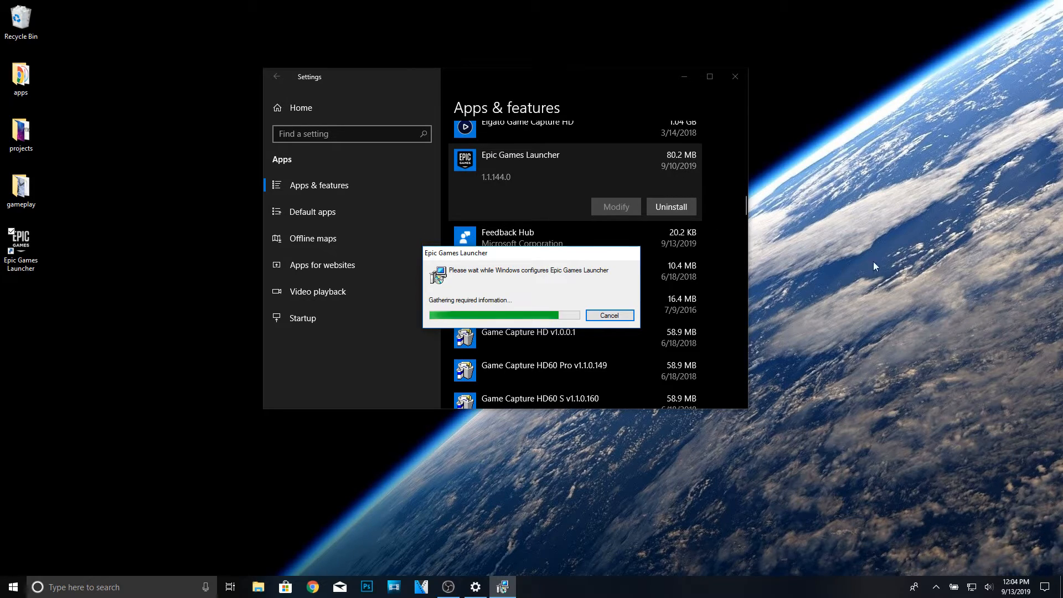
mouse_move(721, 272)
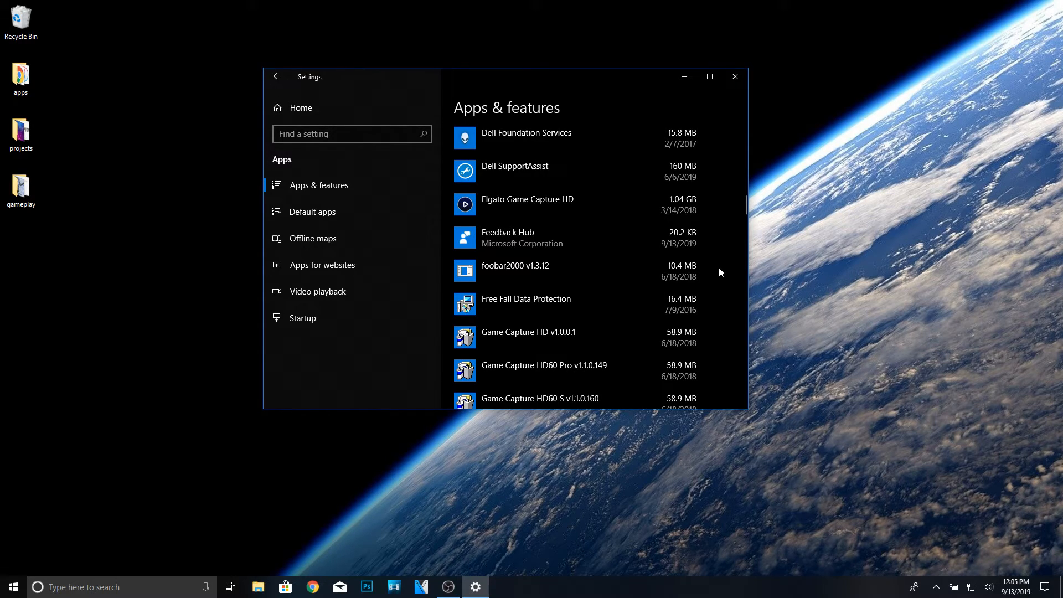
mouse_move(877, 282)
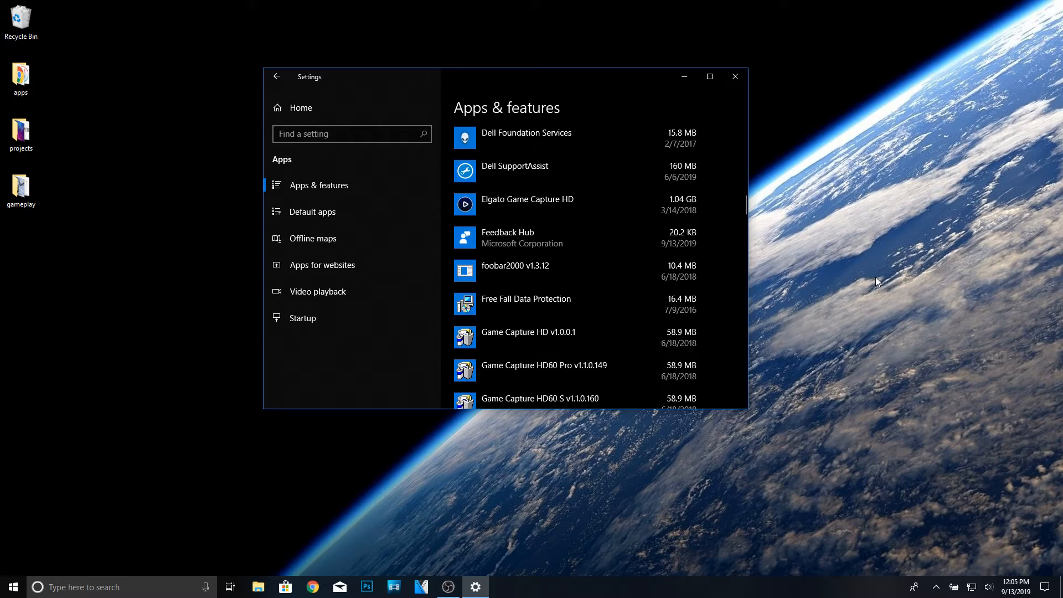
mouse_move(899, 285)
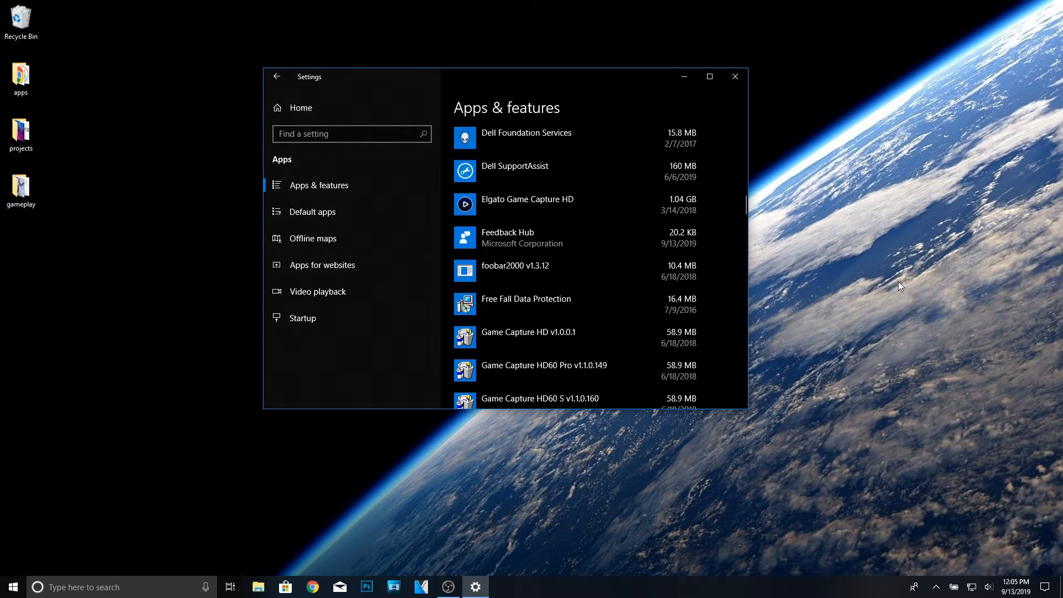